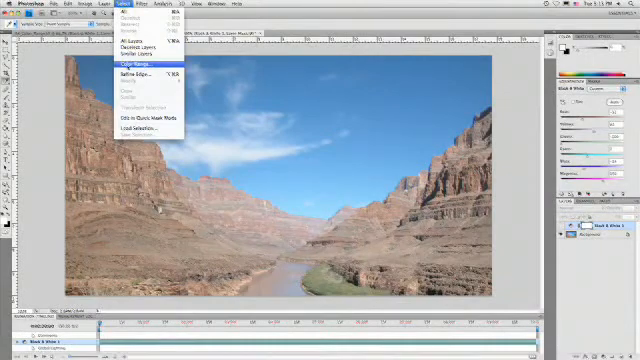
Step: Invert the sky selection so the canyon walls and river are covered instead
click(120, 64)
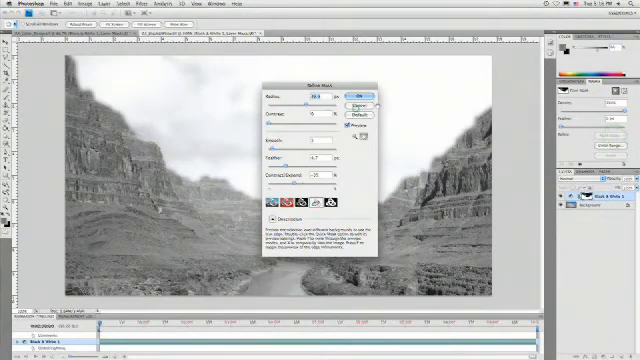
Step: Apply the Feather and Smooth edge refinement to the sky mask via OK
click(360, 88)
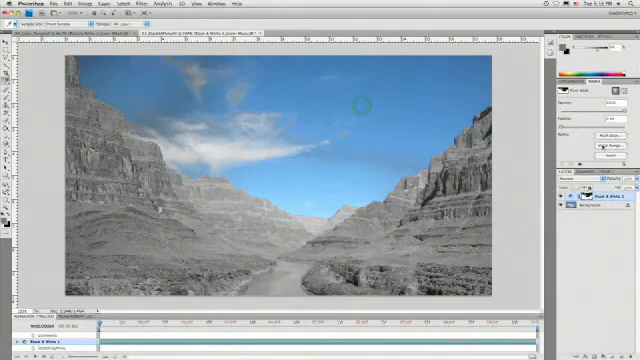